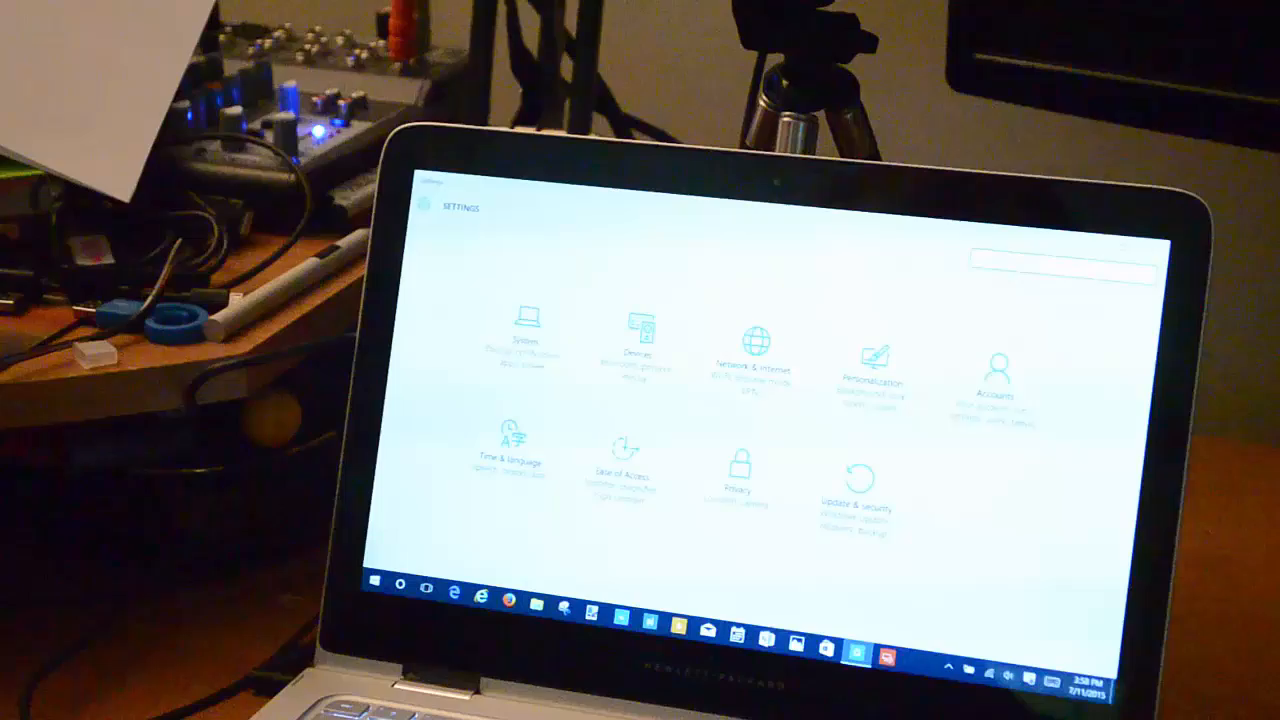
# - Go to Accounts > Sign-in options to view the Windows Hello face settings
pyautogui.click(998, 365)
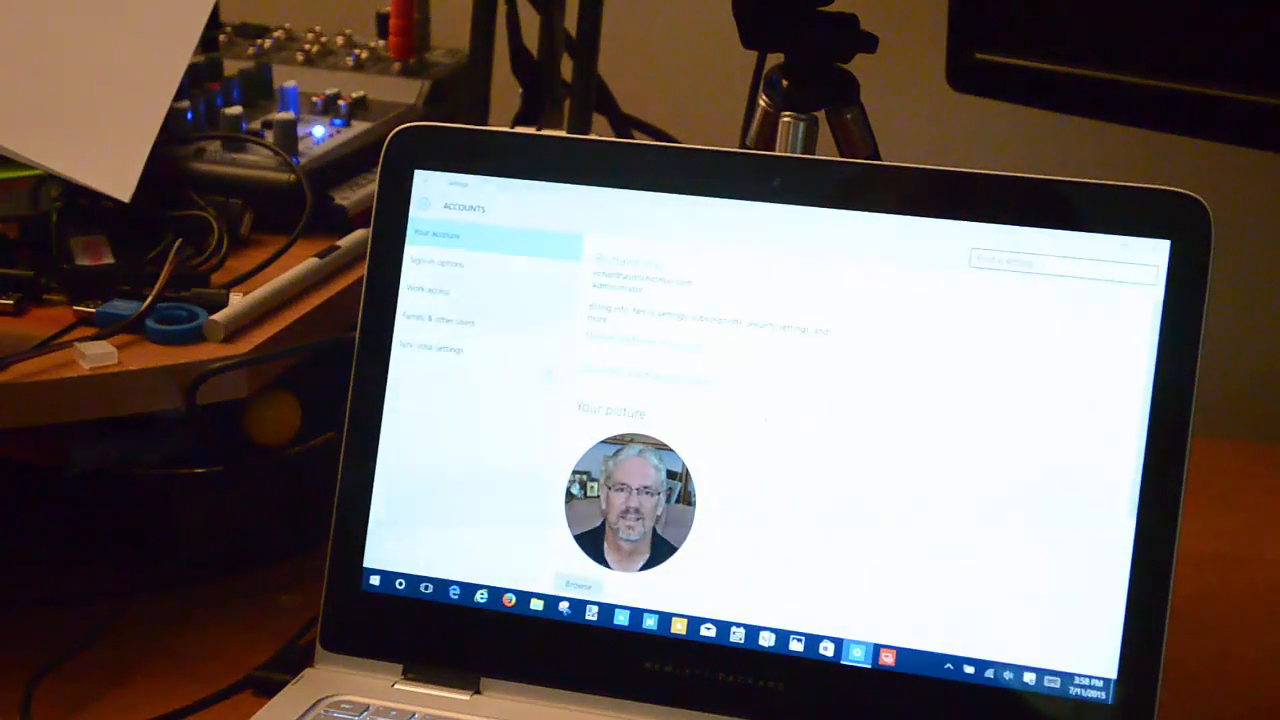
pyautogui.click(442, 268)
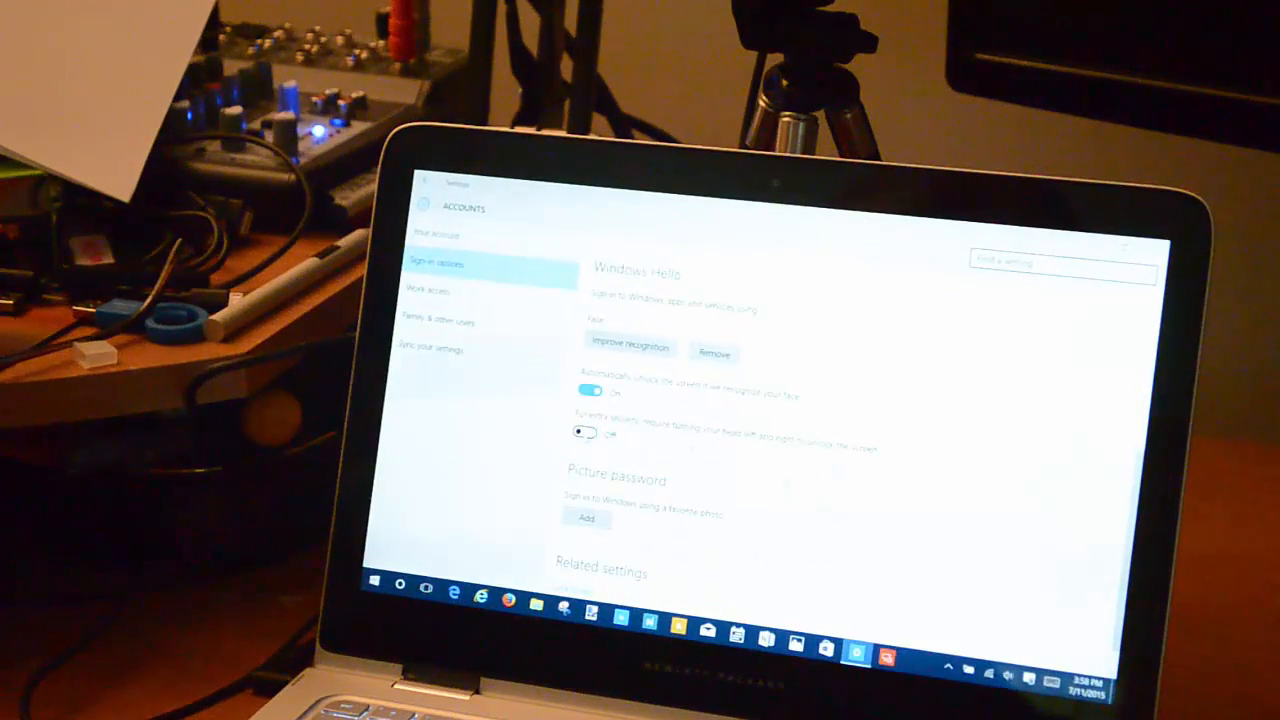
pyautogui.click(590, 429)
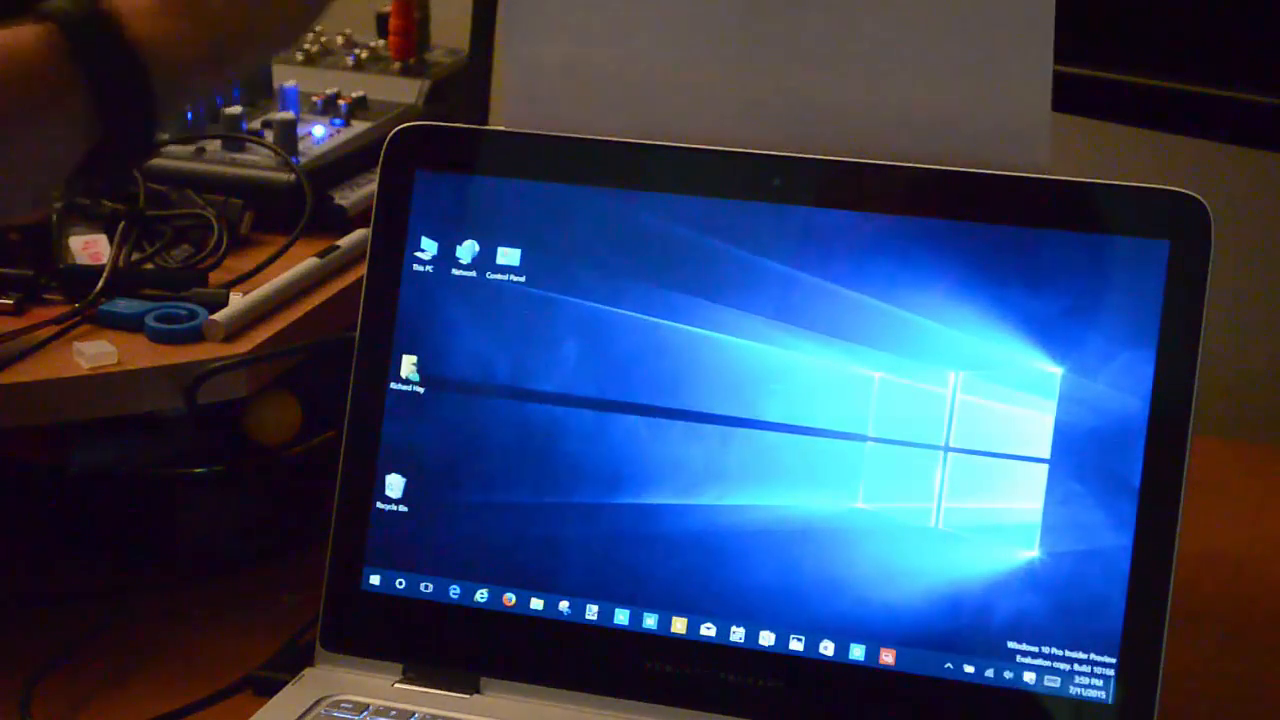
# - Lock the PC from the Start menu's account entry to test face sign-in in the dark
pyautogui.click(380, 588)
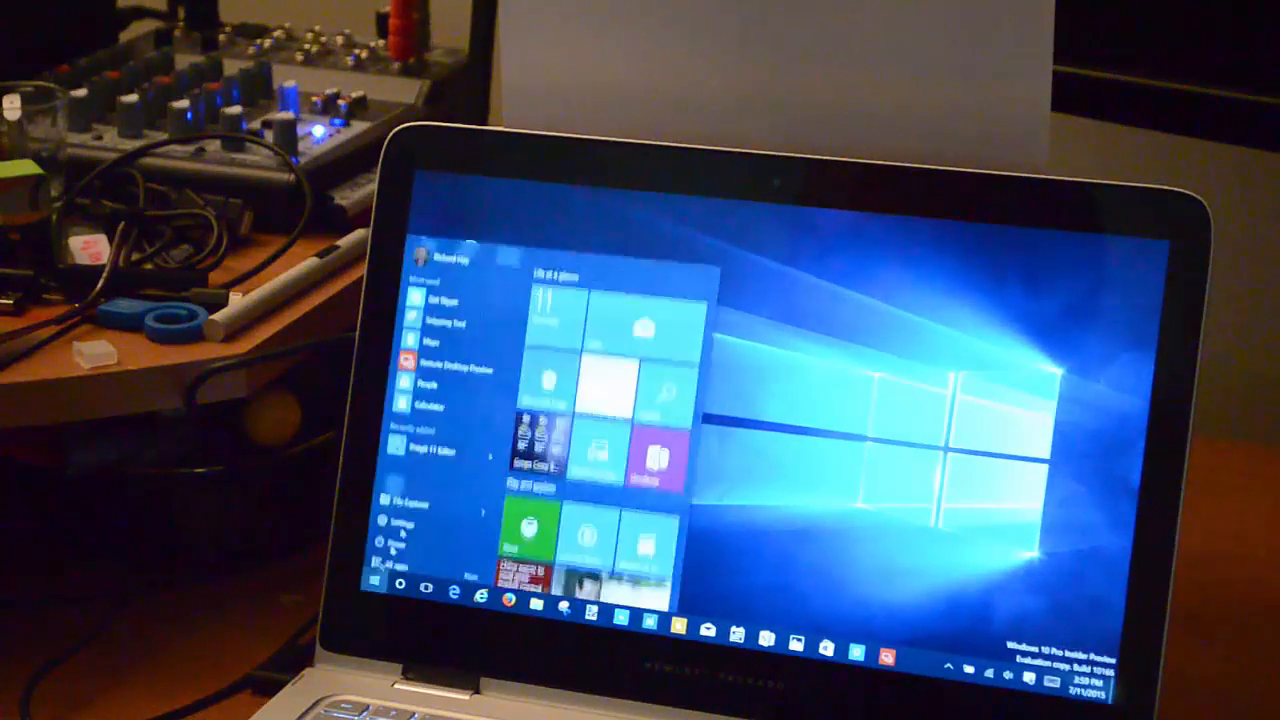
pyautogui.click(450, 253)
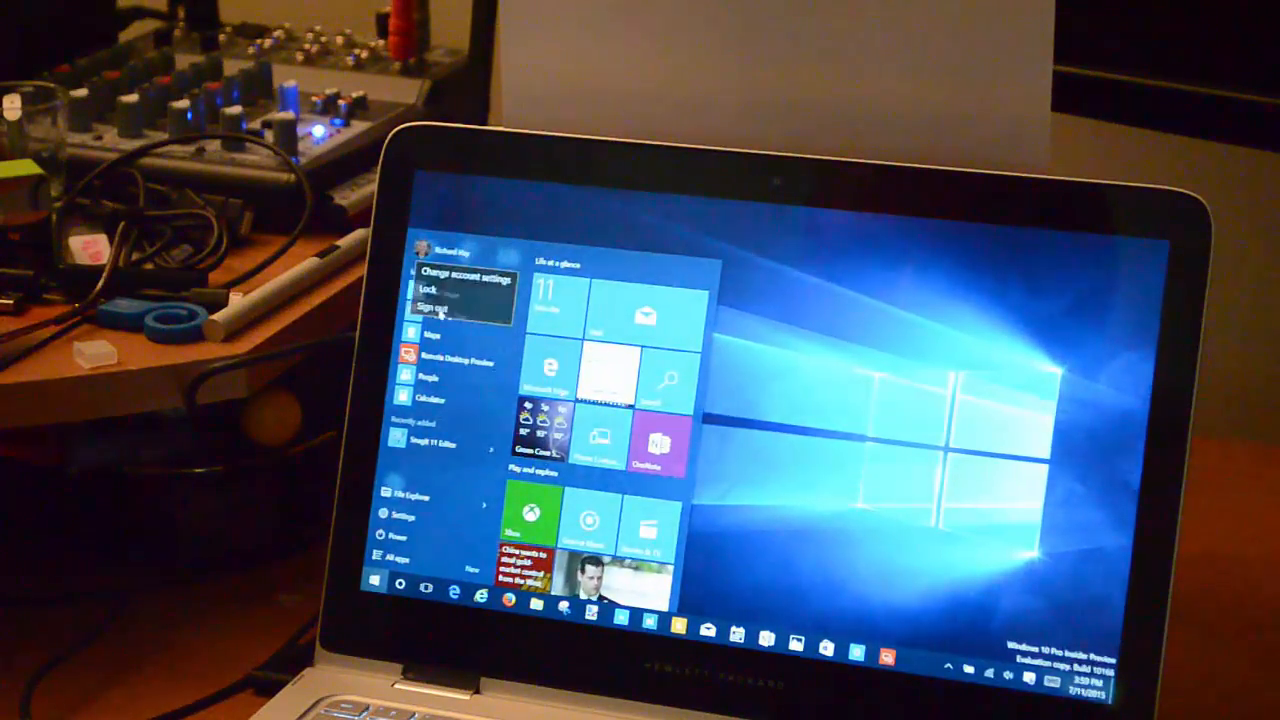
pyautogui.click(433, 299)
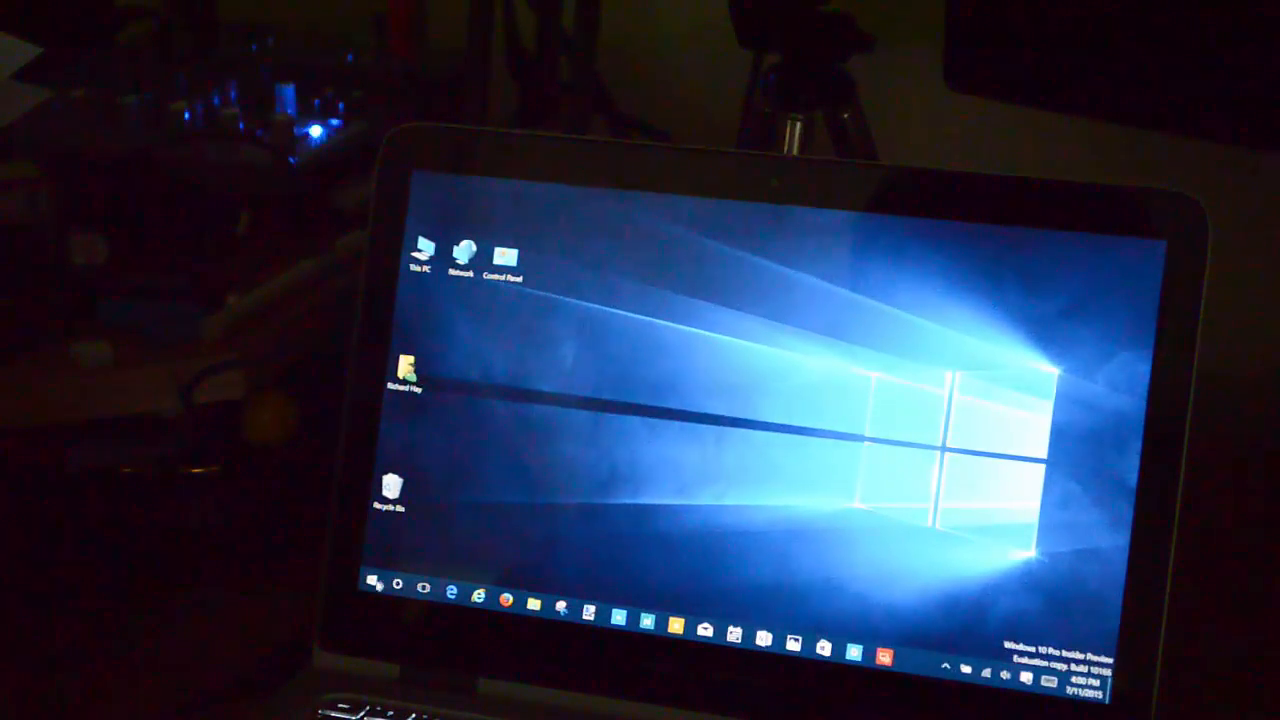
pyautogui.click(374, 594)
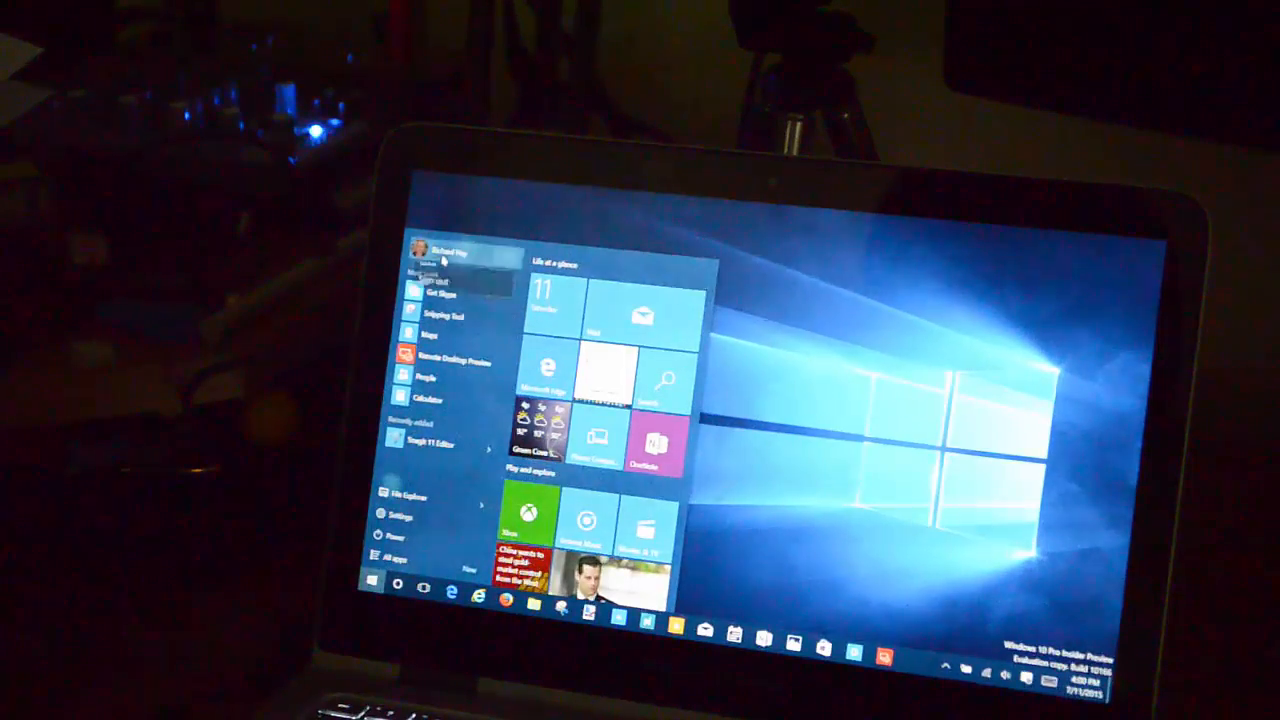
pyautogui.click(440, 248)
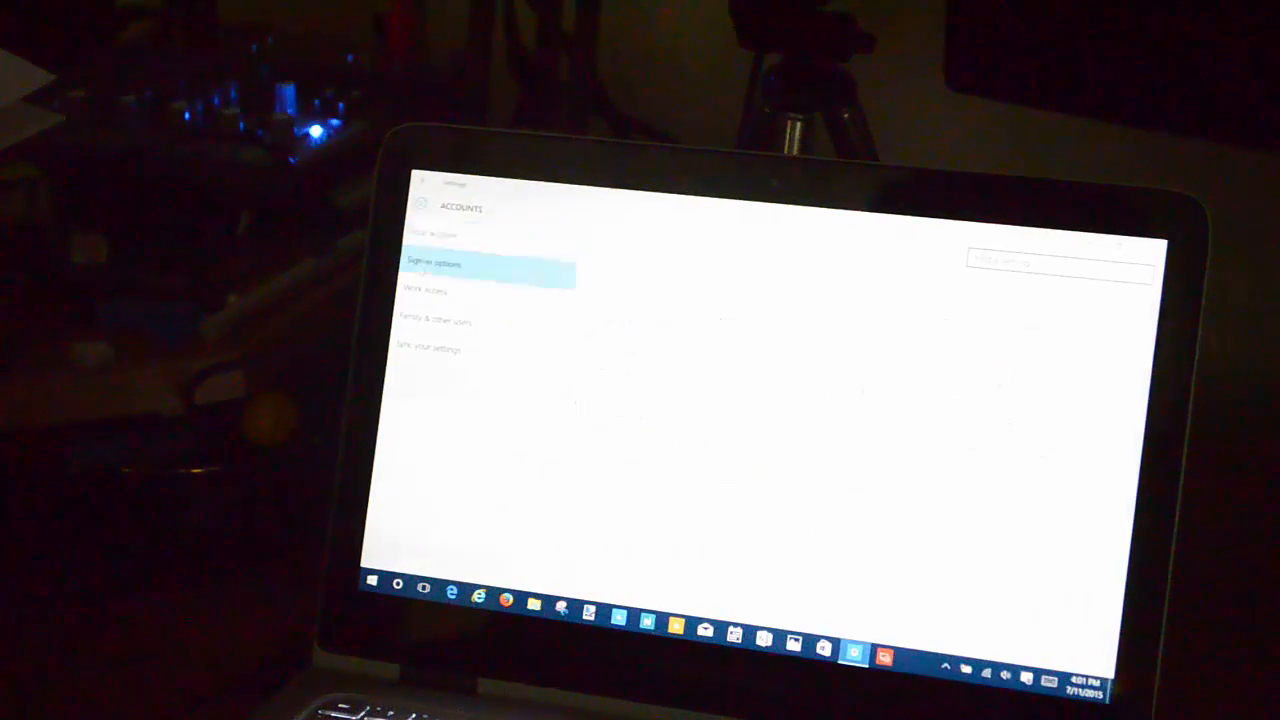
pyautogui.click(432, 267)
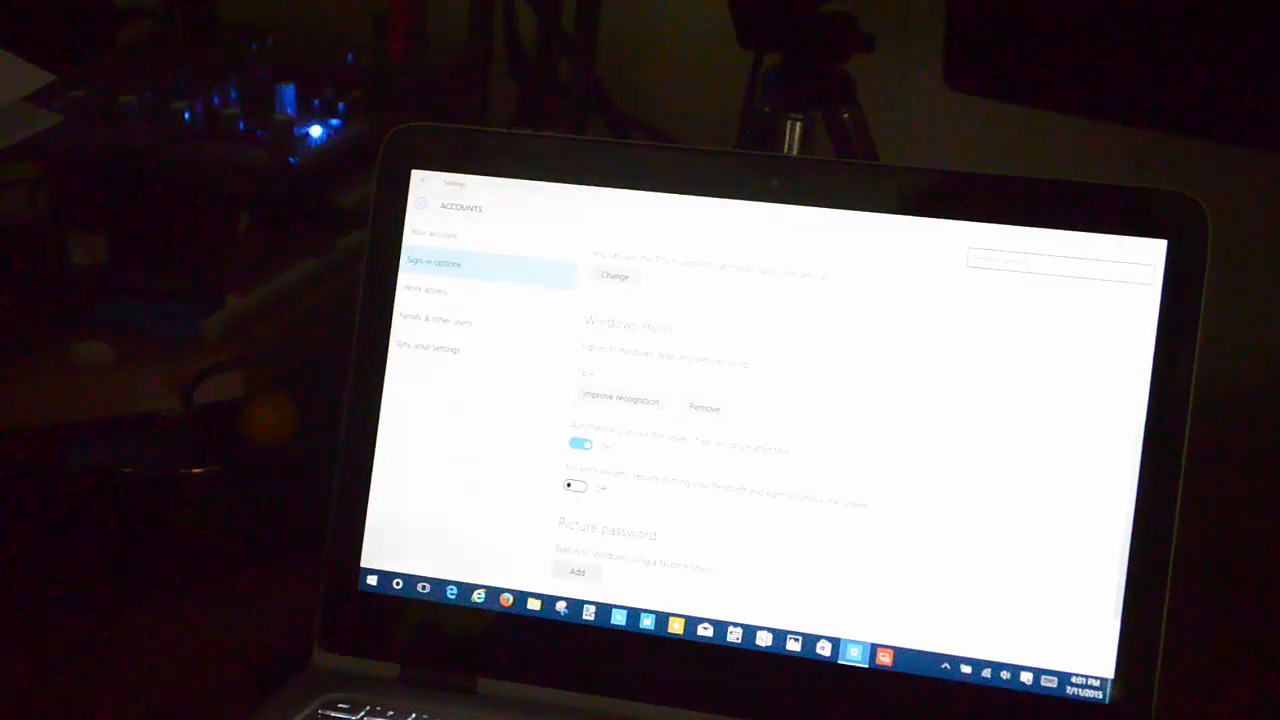